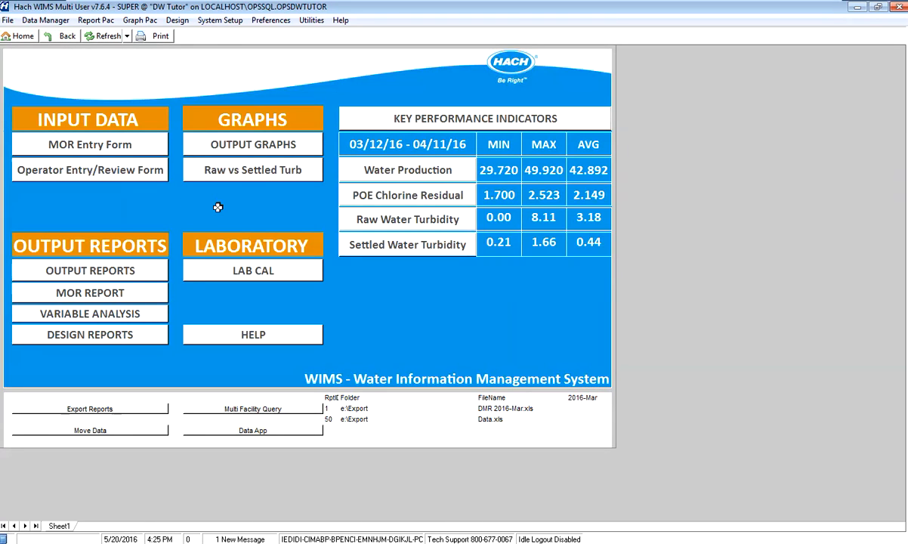
- Show the Group Managers submenu under System Setup
click(221, 20)
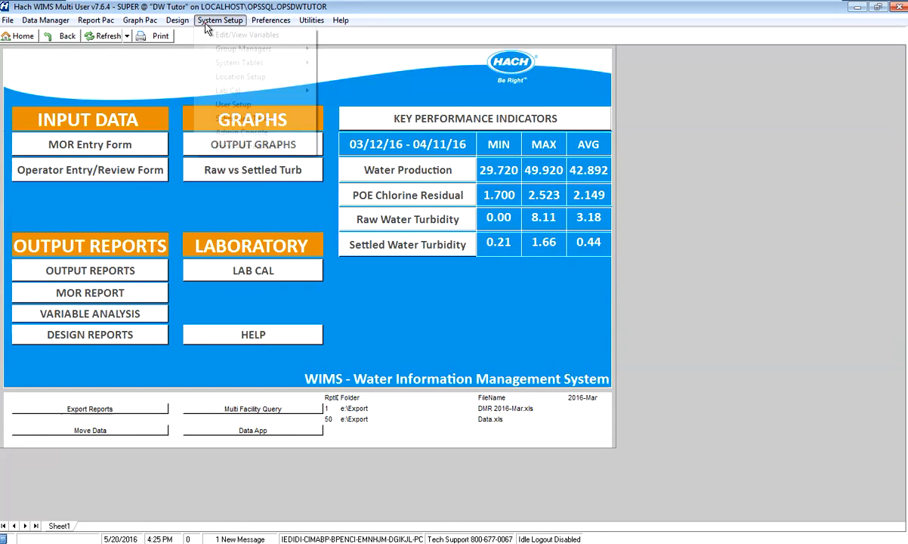
mouse_move(243, 48)
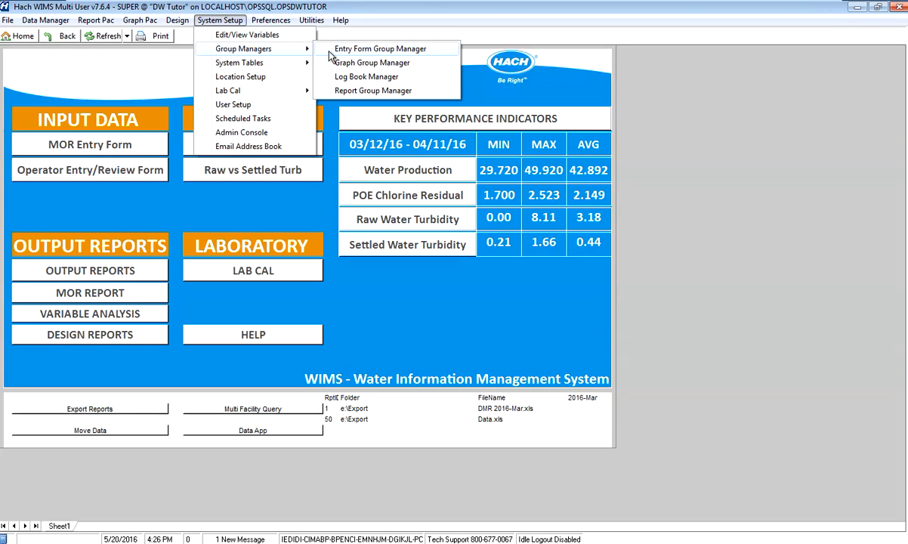
- Cut Midnight Report Data Entry and Operator Entry and Review Form from Monthly Data Entry
click(381, 48)
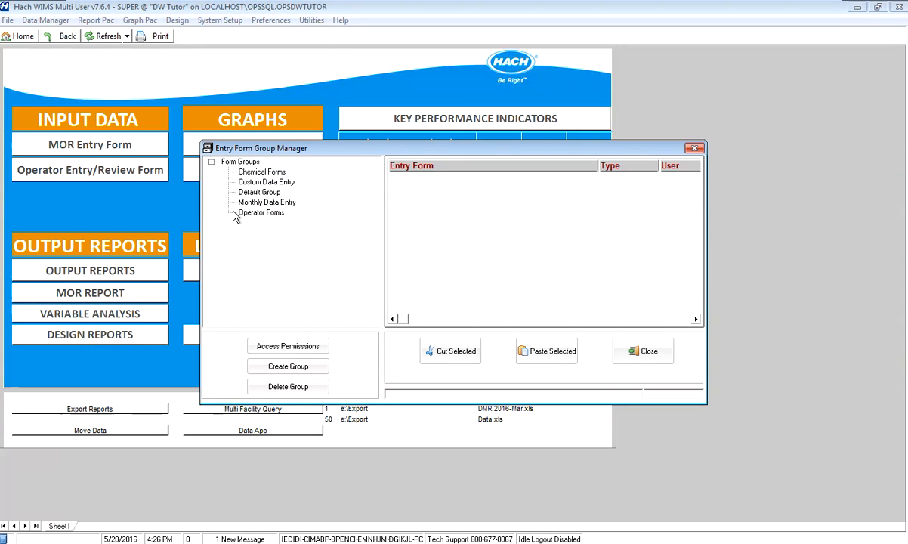
click(267, 202)
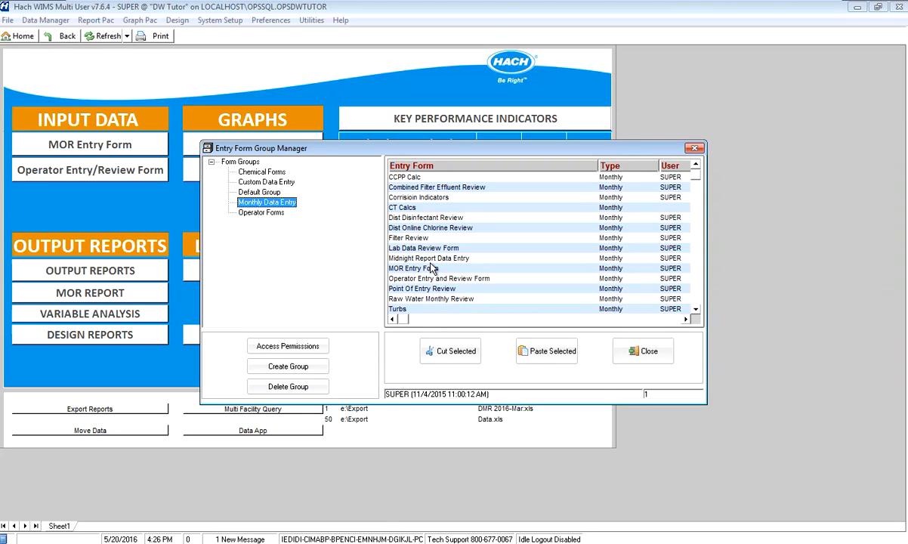
click(429, 257)
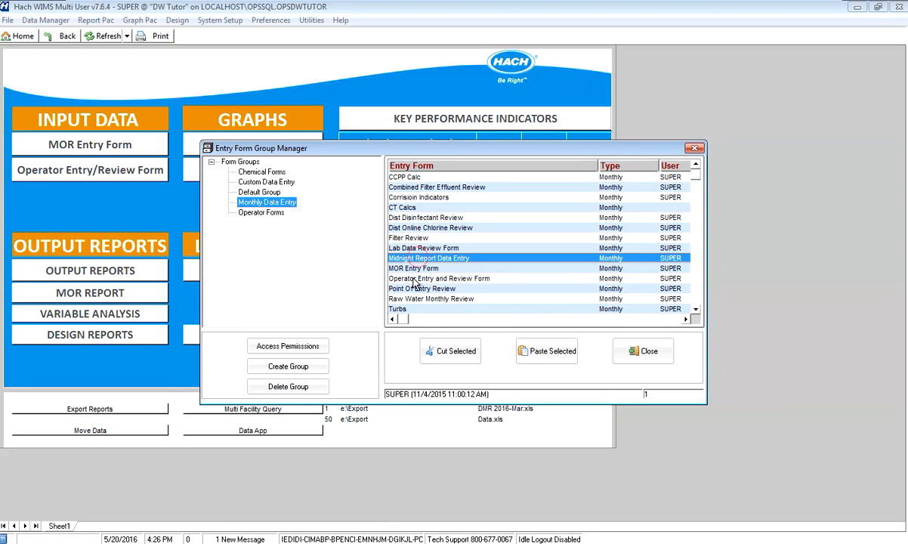
click(438, 278)
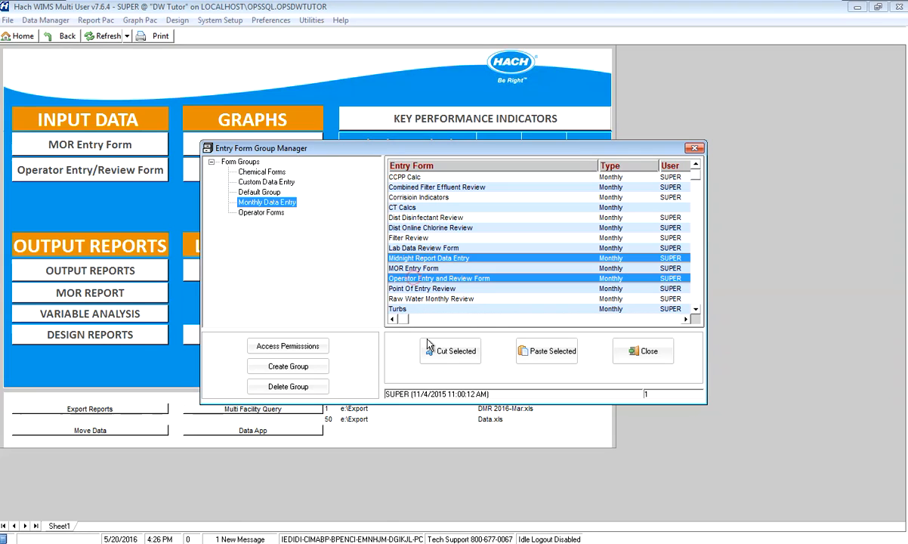
click(451, 350)
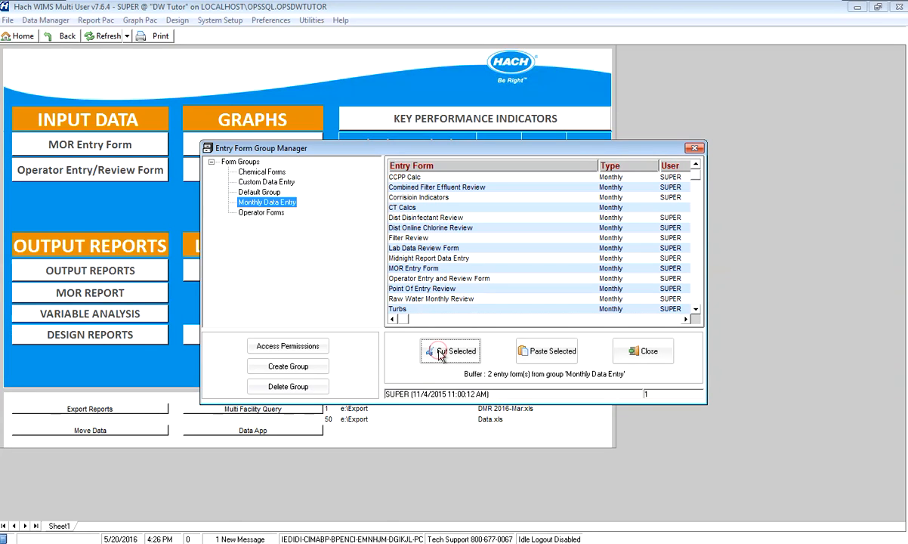
- Paste both forms into Operator Forms and confirm the move
click(260, 212)
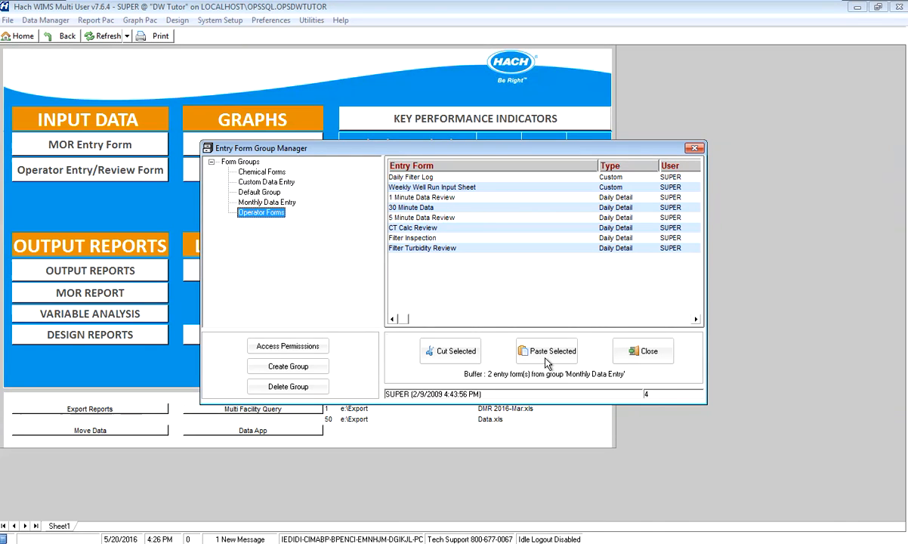
click(547, 351)
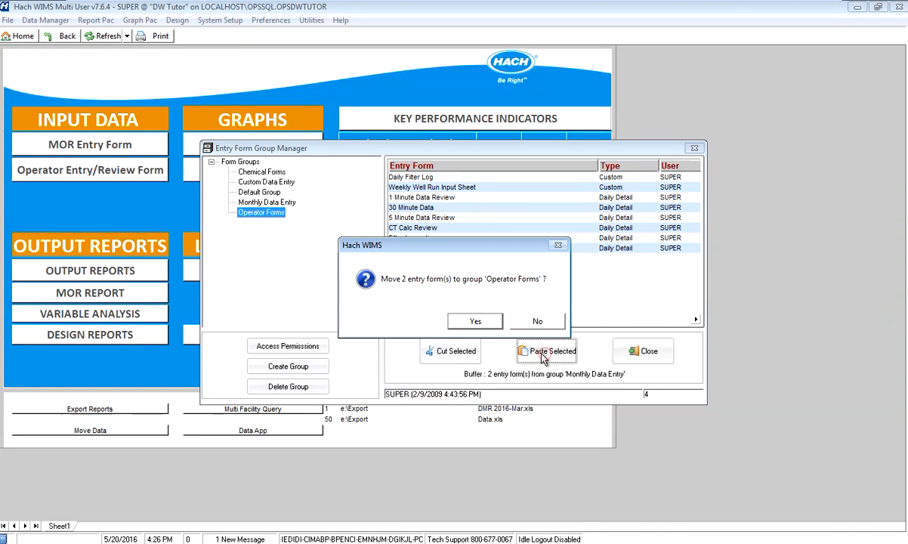
click(475, 320)
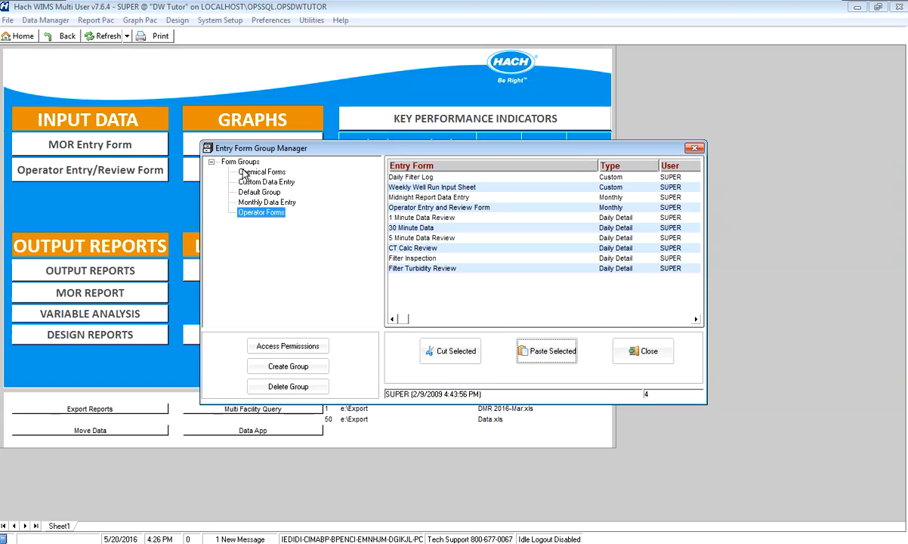
- Start a new top-level form group named Lab Forms
click(241, 162)
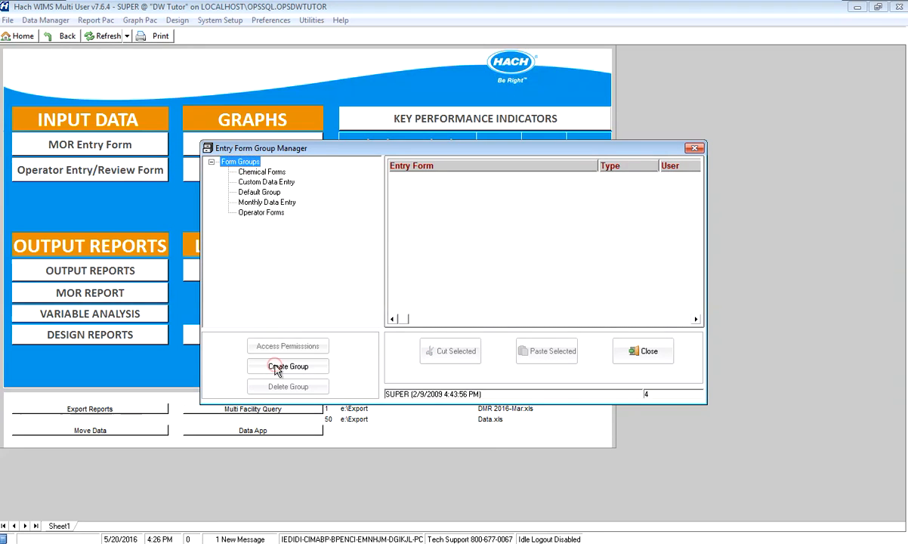
click(287, 368)
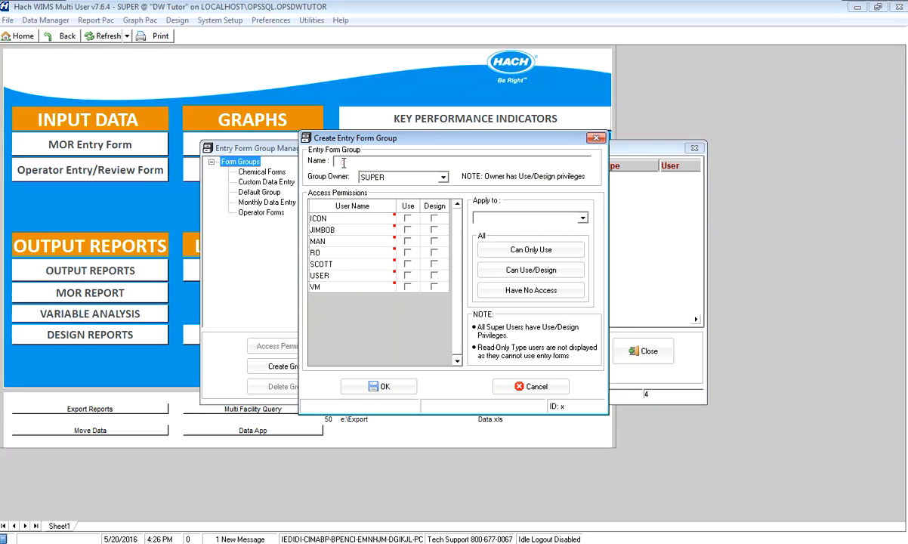
text(Lab F)
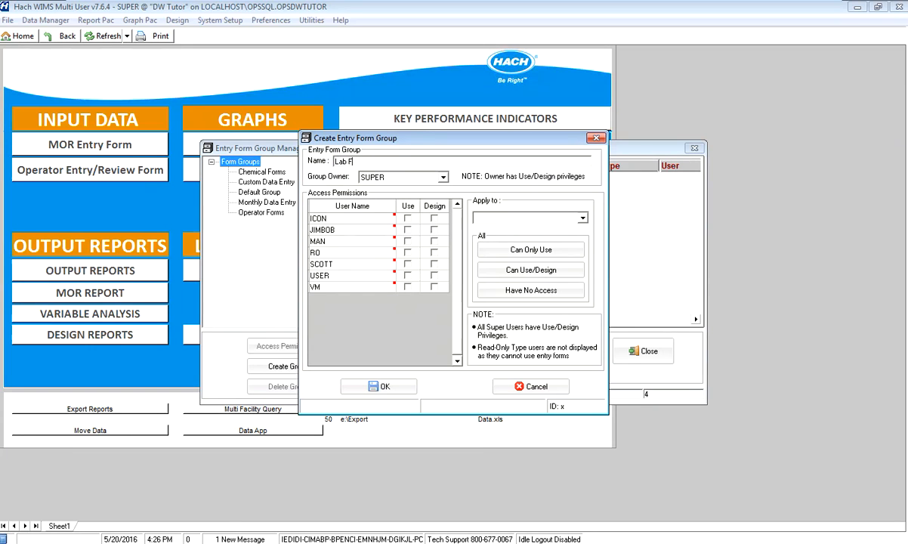
text(orms)
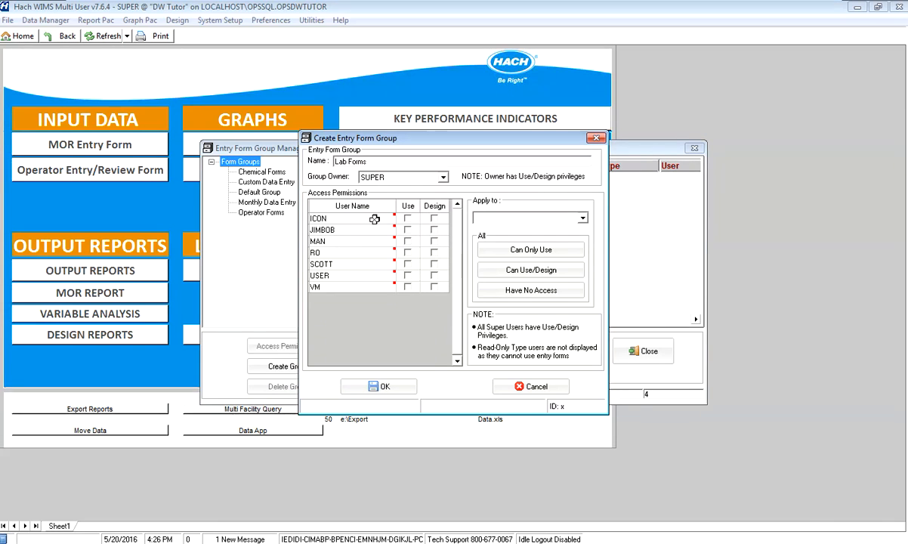
mouse_move(393, 292)
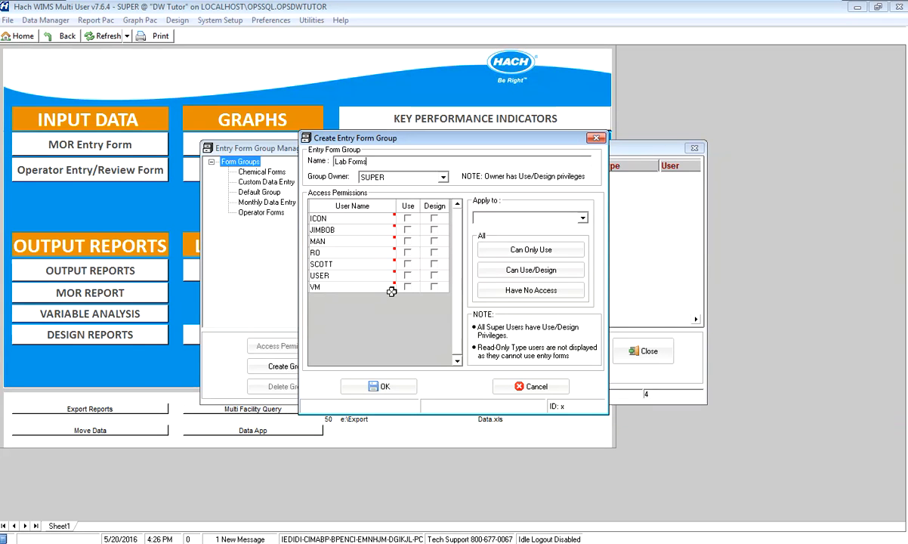
mouse_move(339, 233)
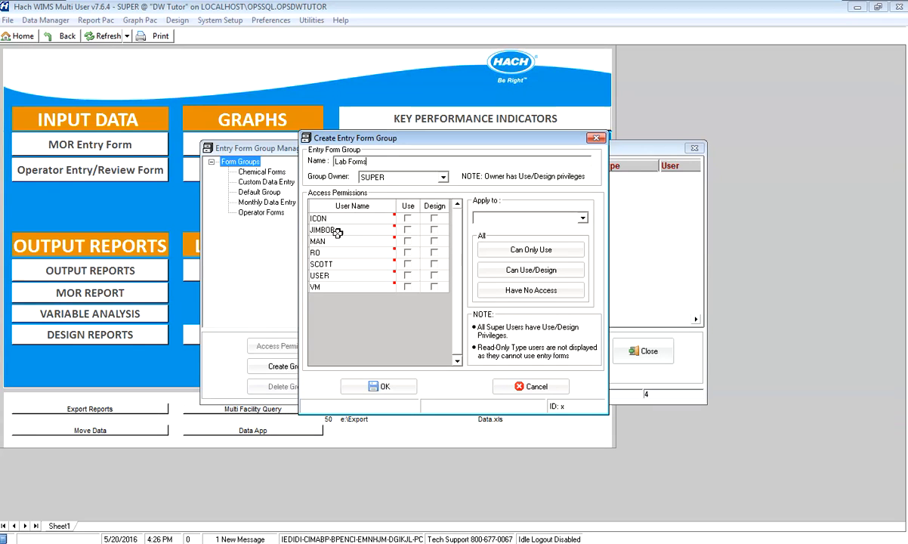
- Grant two users Use rights and the Manager role Can Use/Design, then save Lab Forms
click(408, 230)
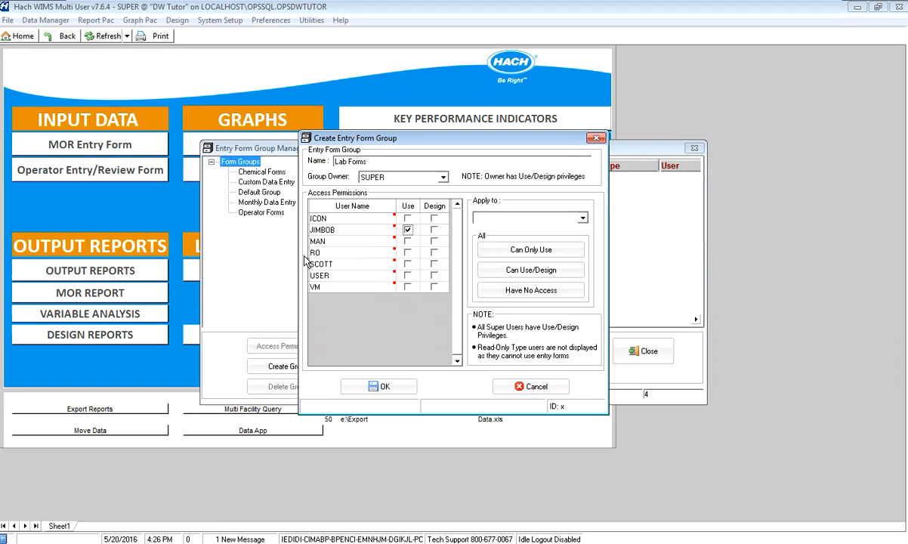
click(408, 263)
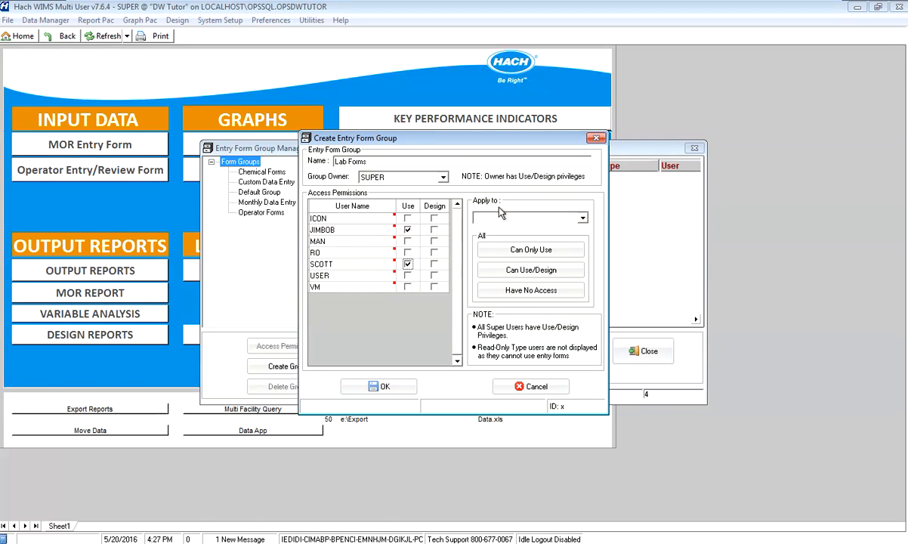
click(580, 217)
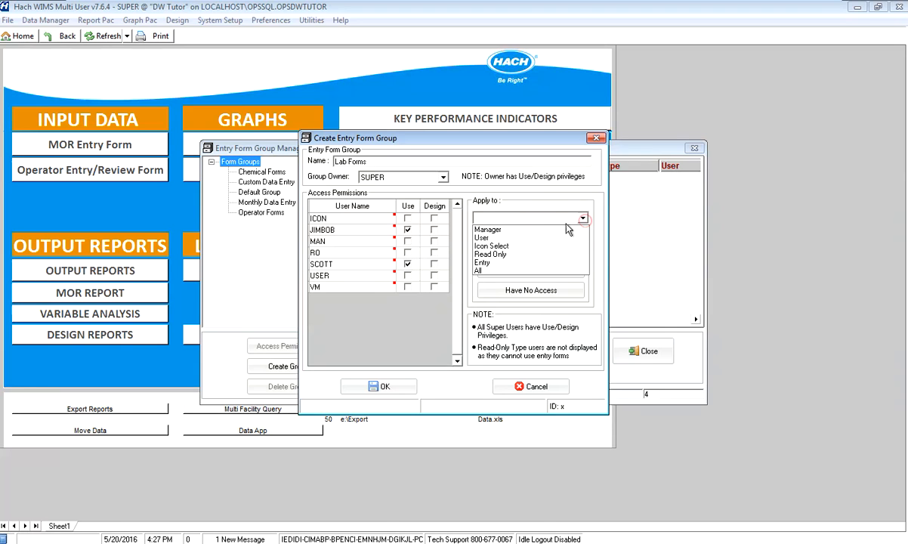
click(486, 230)
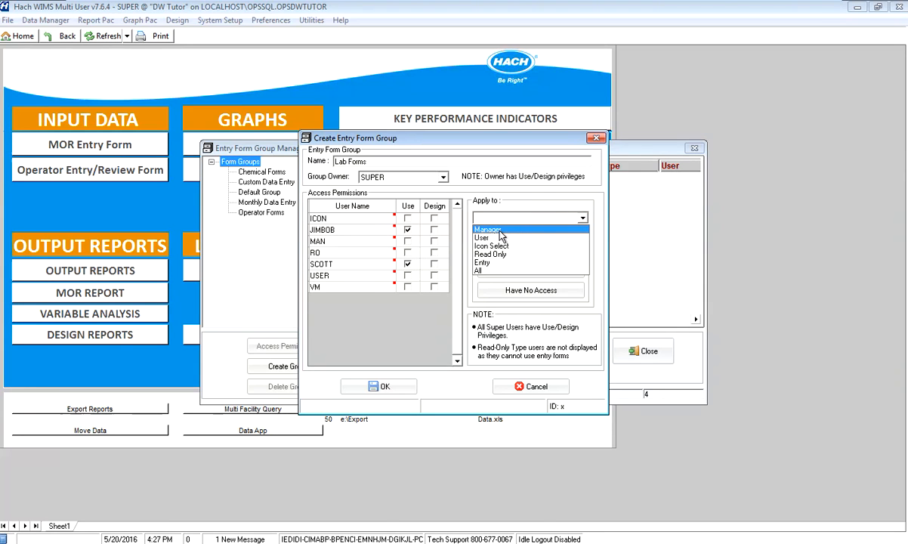
click(486, 230)
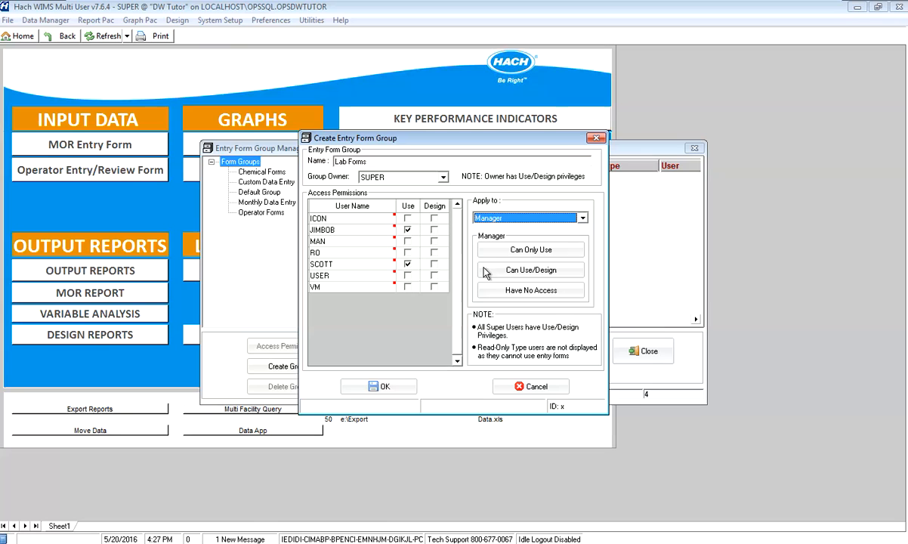
click(532, 269)
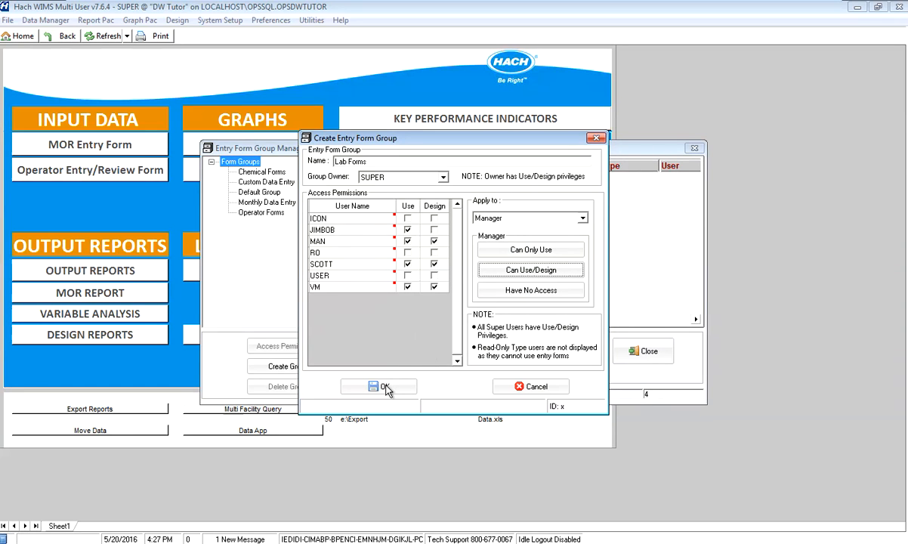
click(378, 387)
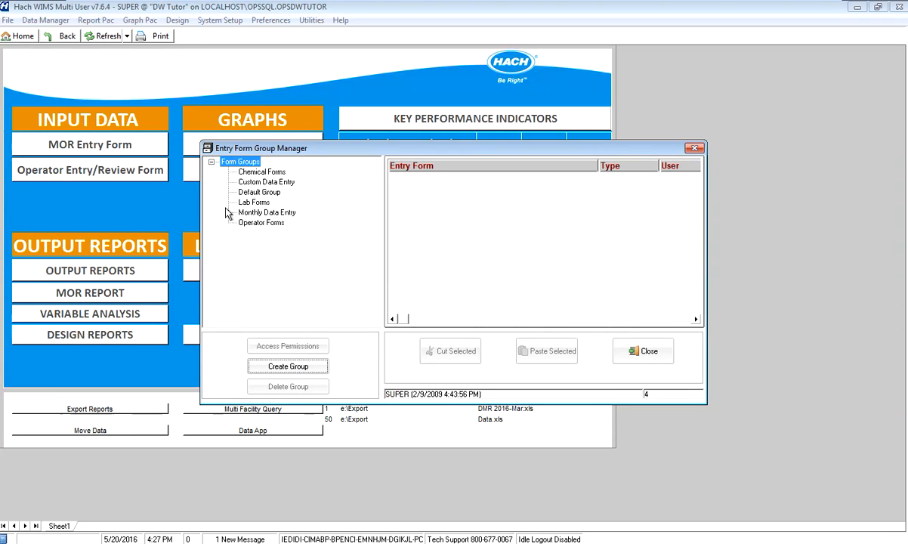
- Move Lab Data Review Form from Monthly Data Entry into Lab Forms
click(266, 211)
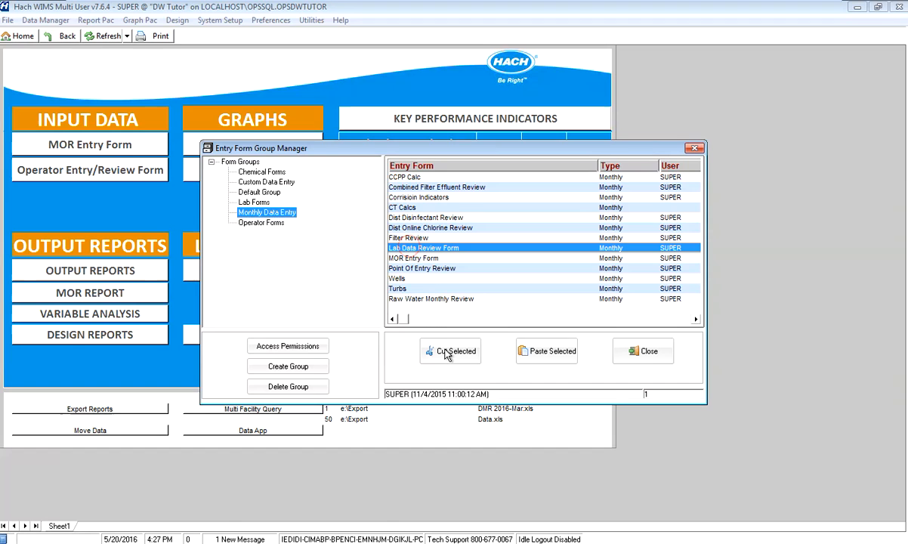
click(451, 350)
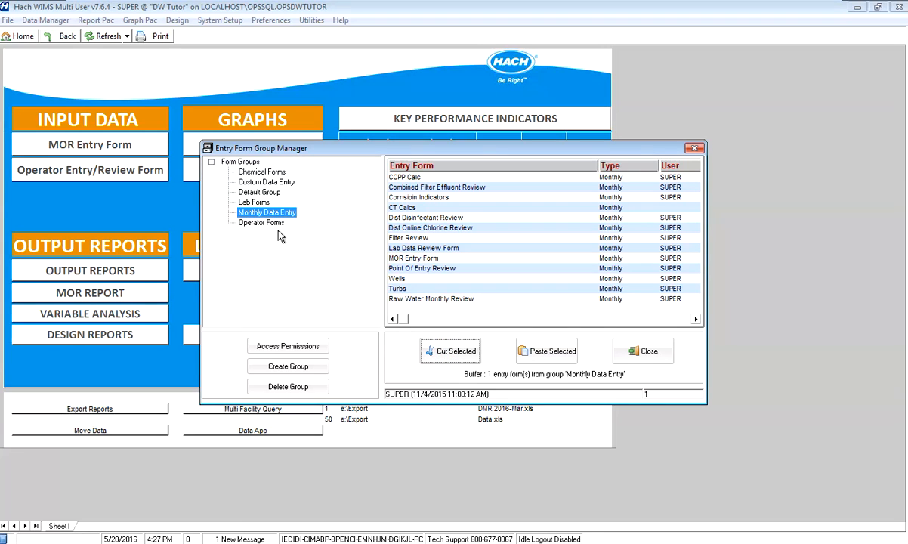
click(254, 202)
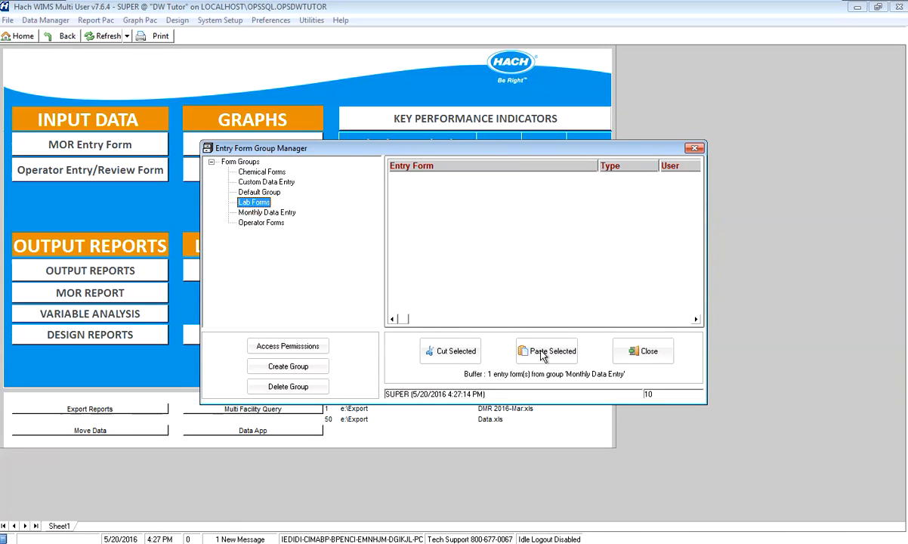
click(547, 350)
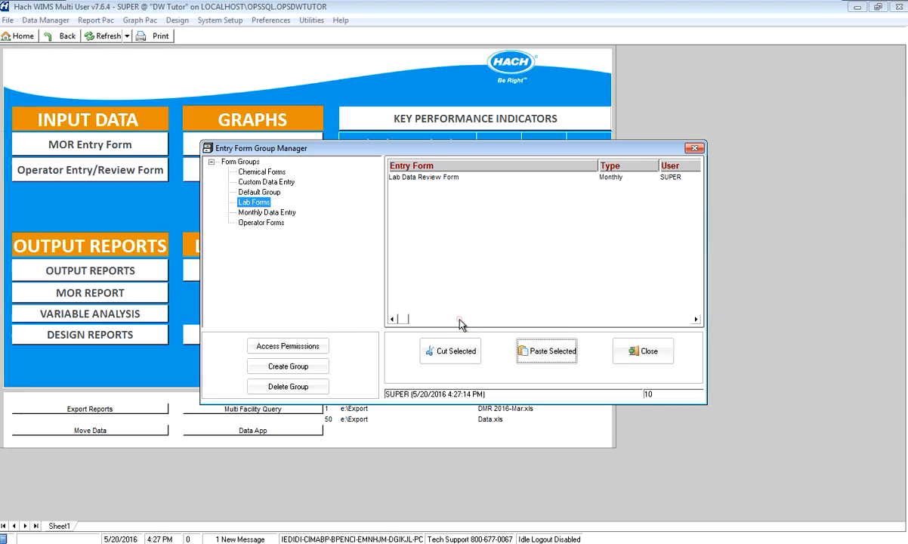
- Move Lab Data from Custom Data Entry into Lab Forms and confirm
click(266, 182)
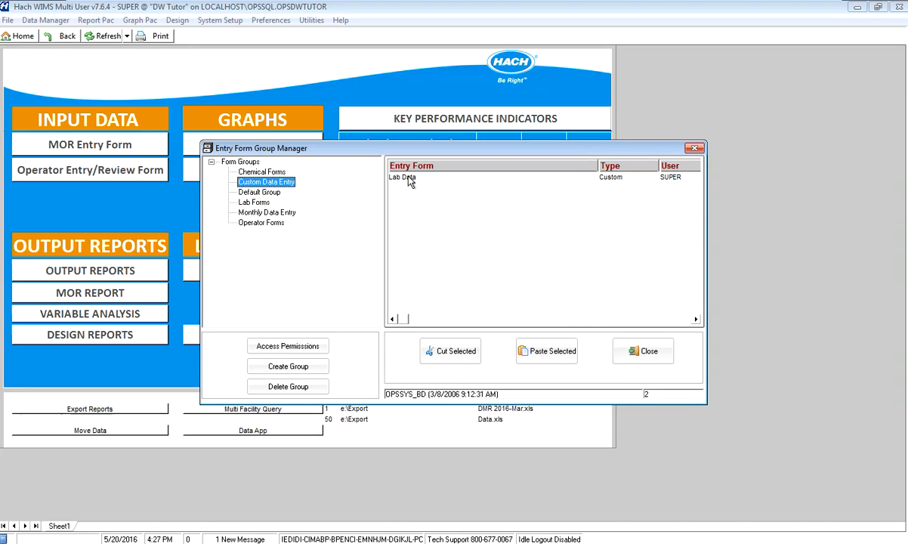
click(402, 175)
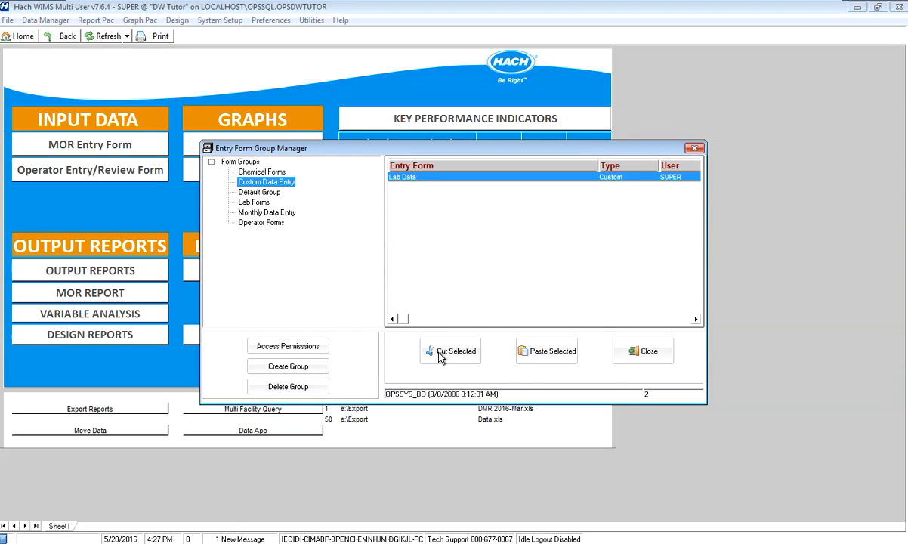
click(451, 351)
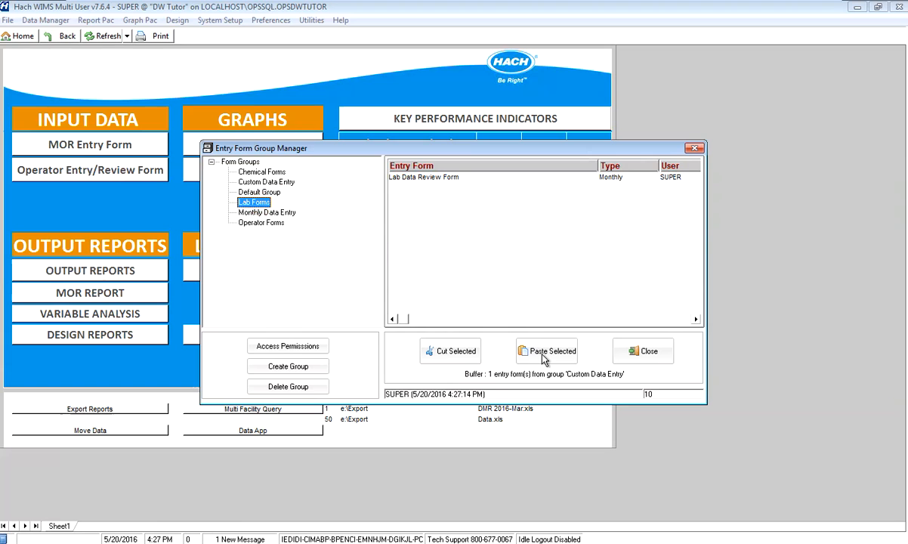
click(547, 350)
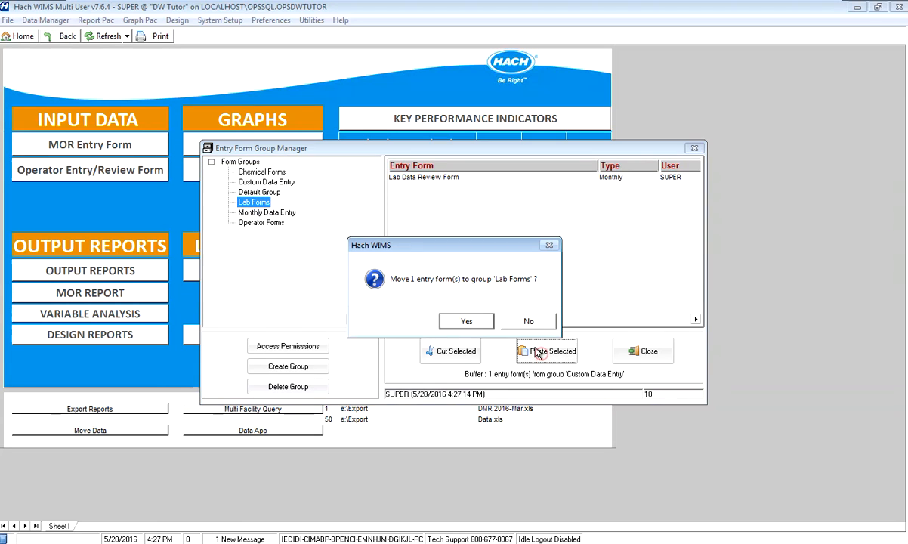
click(466, 320)
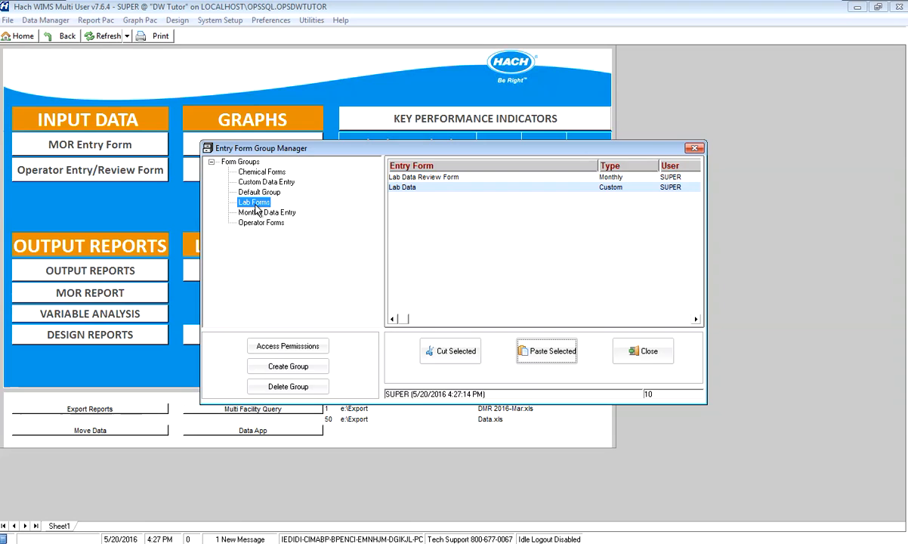
- Delete the now-empty Custom Data Entry group and confirm
click(266, 182)
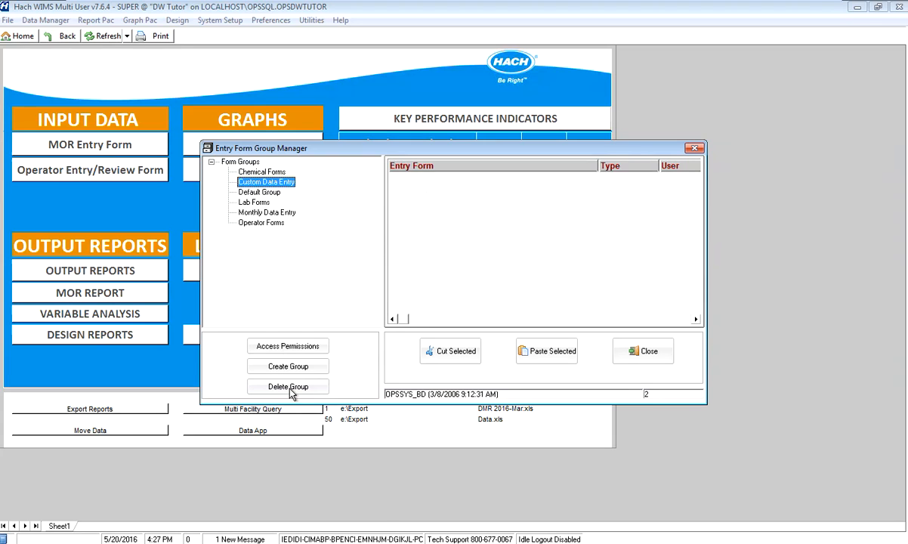
click(287, 387)
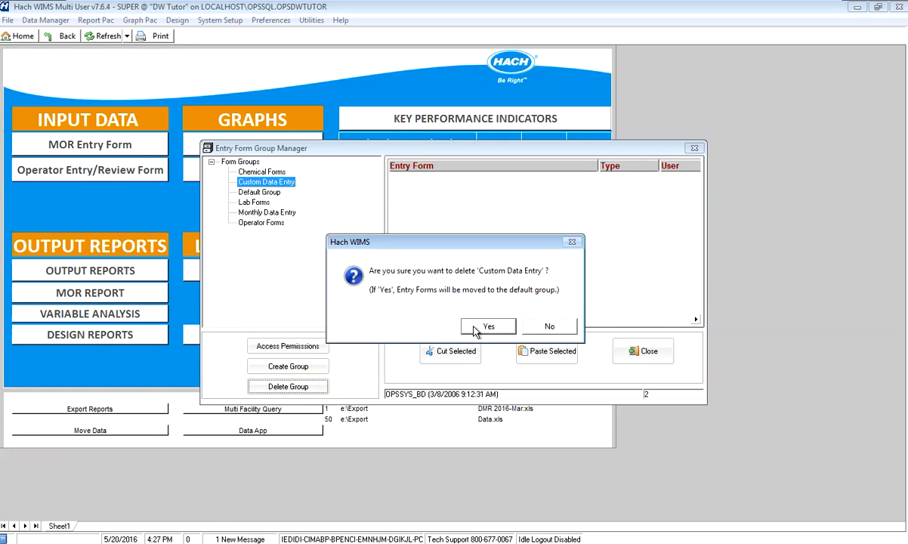
click(489, 326)
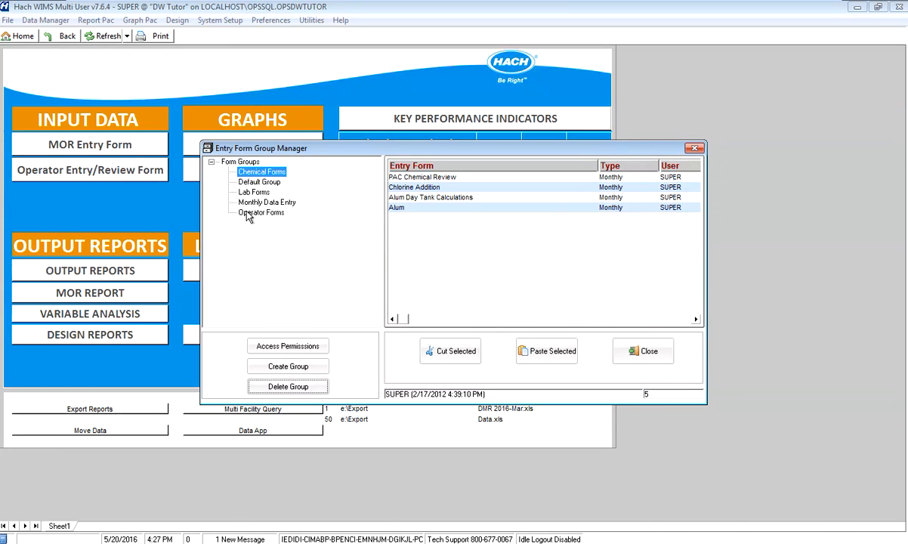
- Create a Night Shift sub-group under Operator Forms with Manager Can Use/Design rights
click(260, 212)
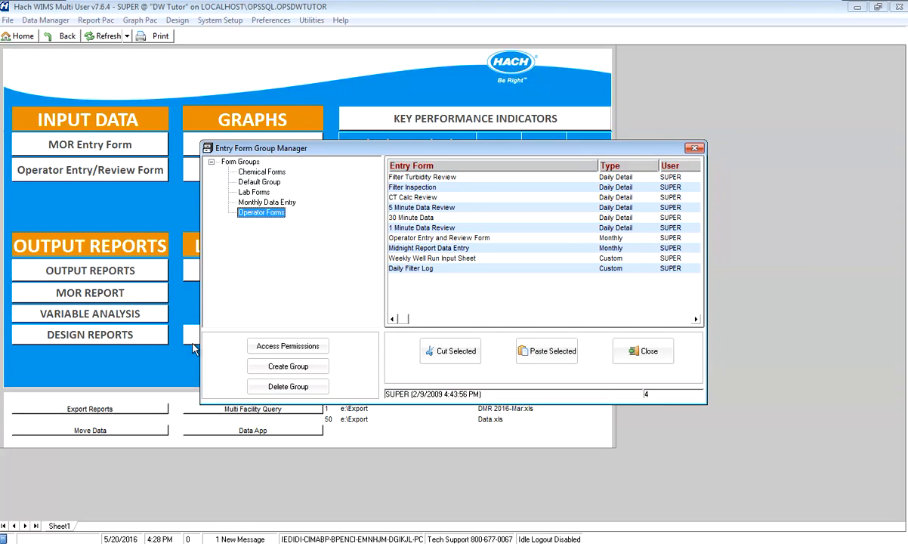
mouse_move(260, 219)
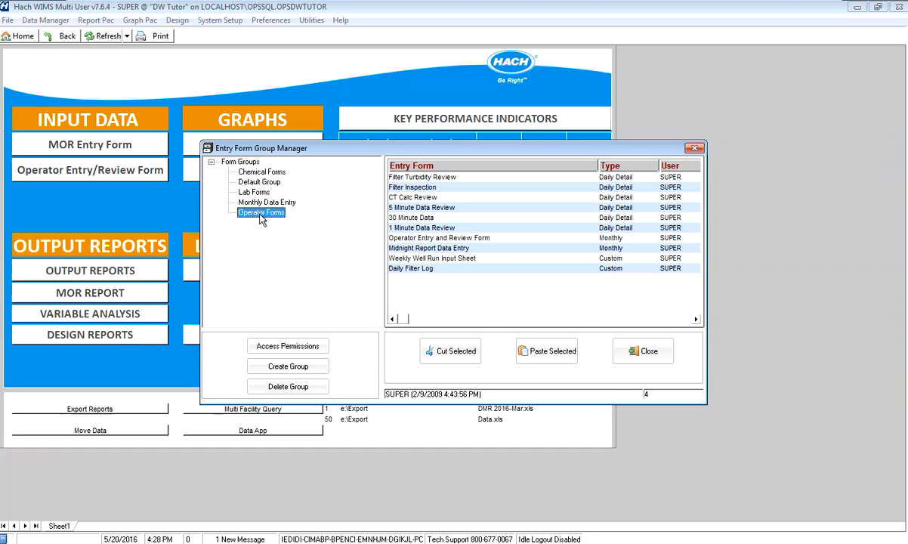
click(288, 367)
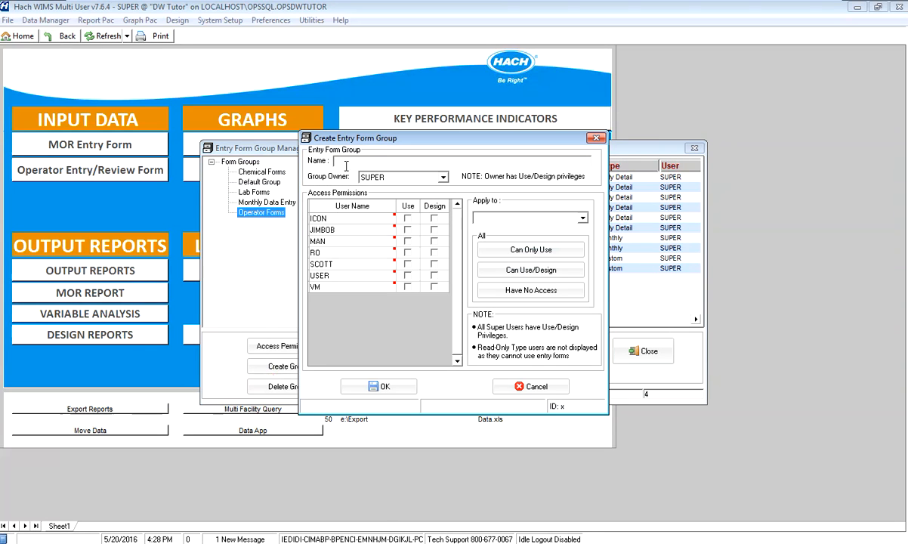
text(N)
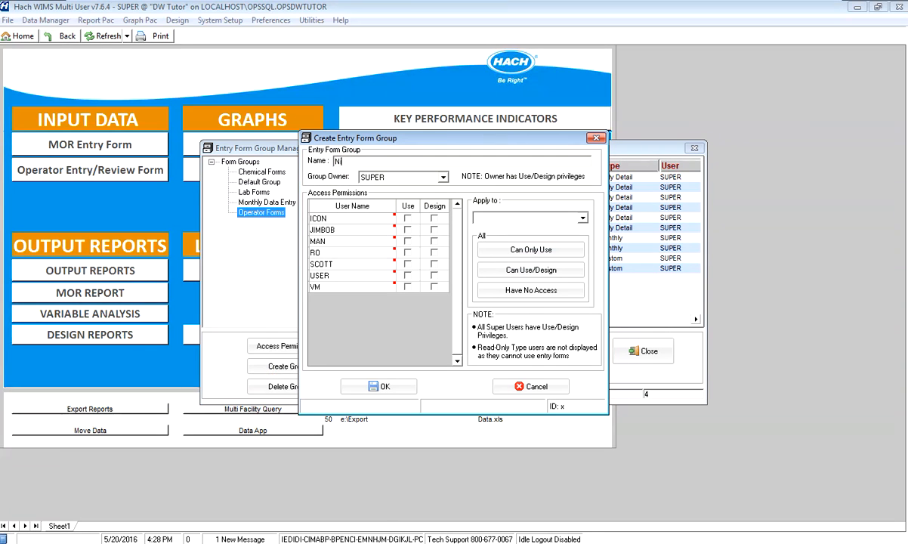
text(ight Shift)
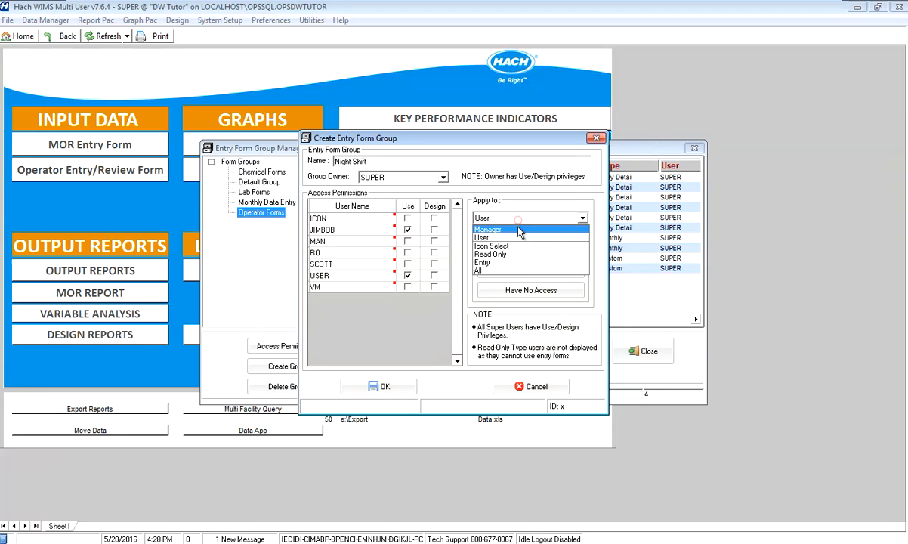
click(488, 229)
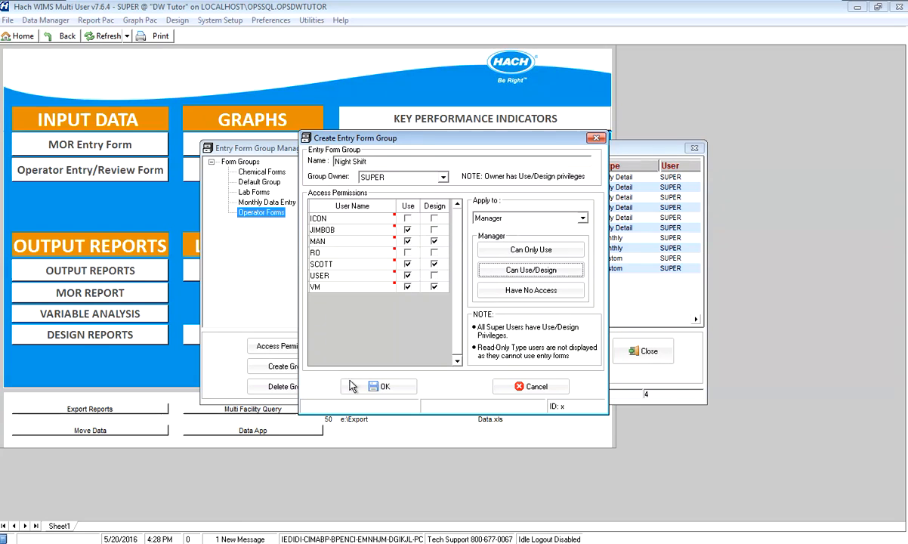
click(384, 387)
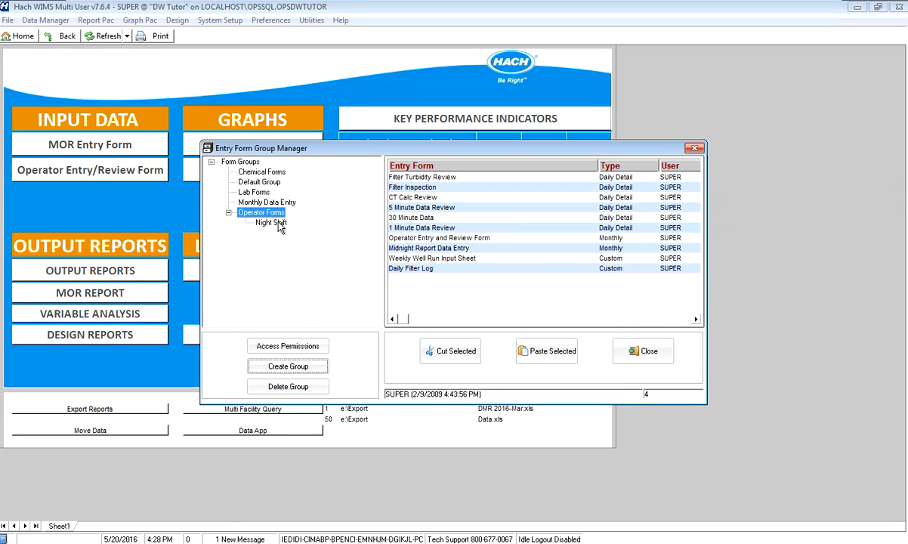
mouse_move(260, 229)
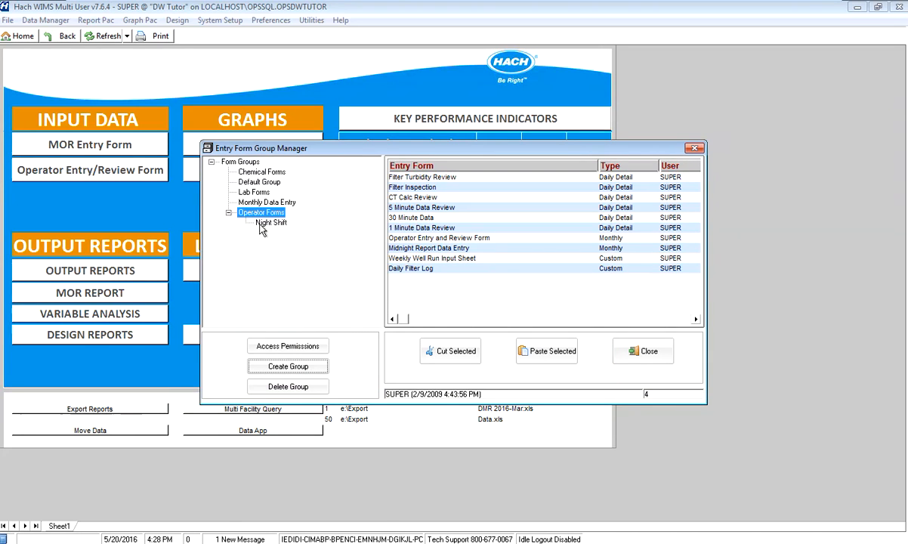
- Move Midnight Report Data Entry into Night Shift, confirm, and close the group manager
click(429, 248)
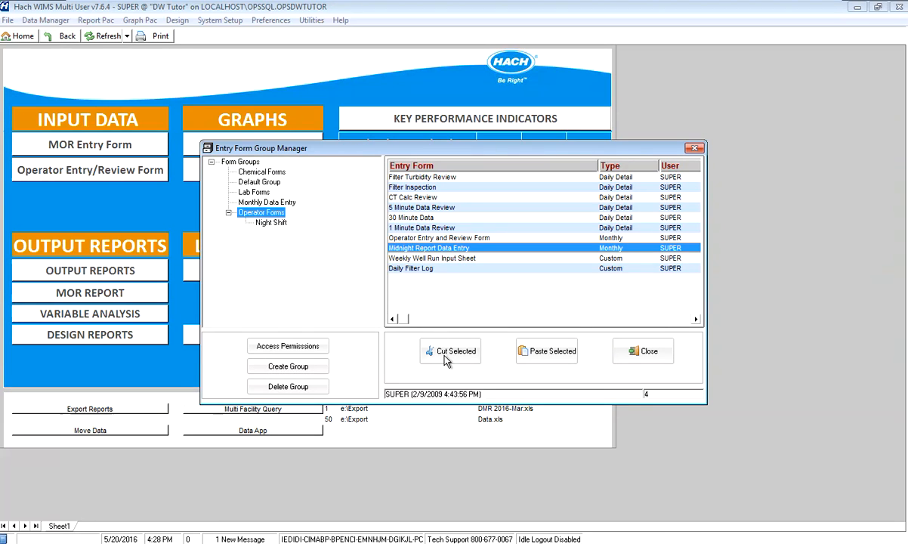
click(450, 351)
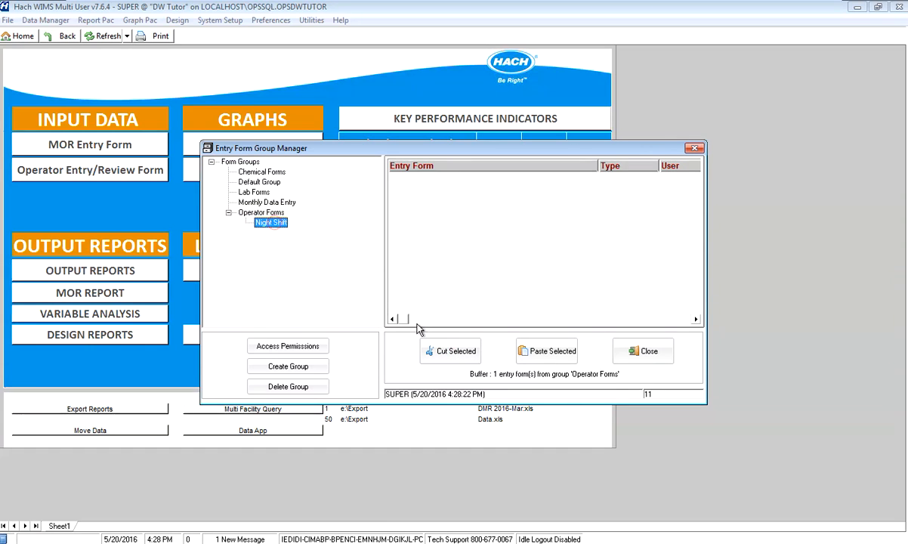
click(547, 351)
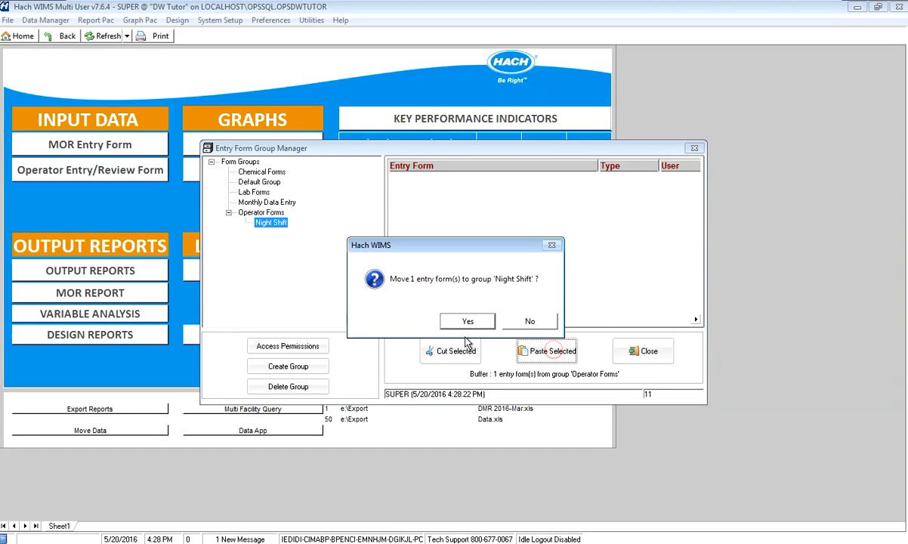
click(467, 321)
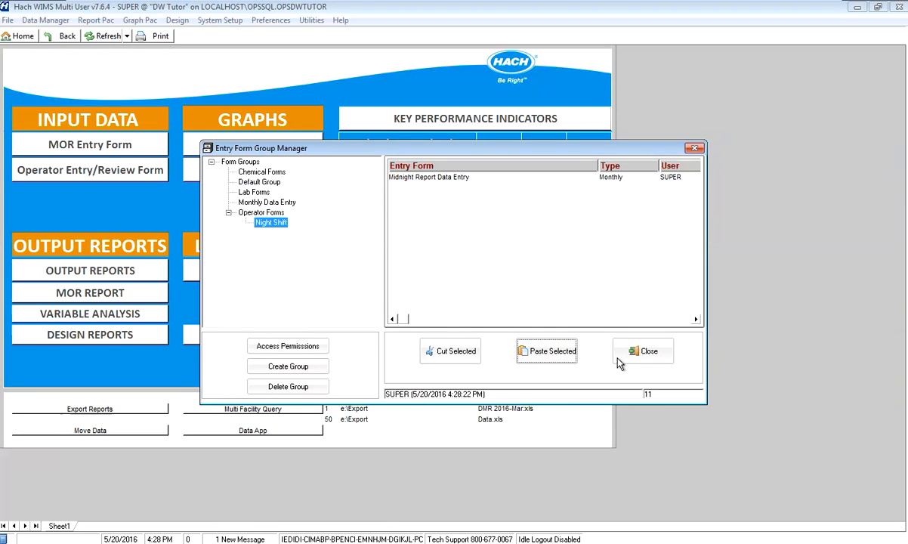
click(644, 351)
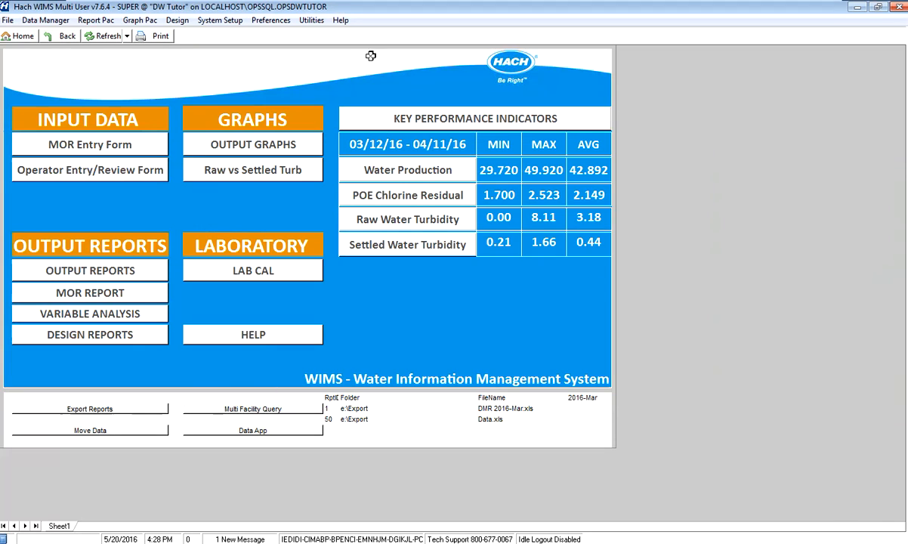
- In the Data Entry Forms picker, view the Night Shift group under Operator Forms
click(45, 19)
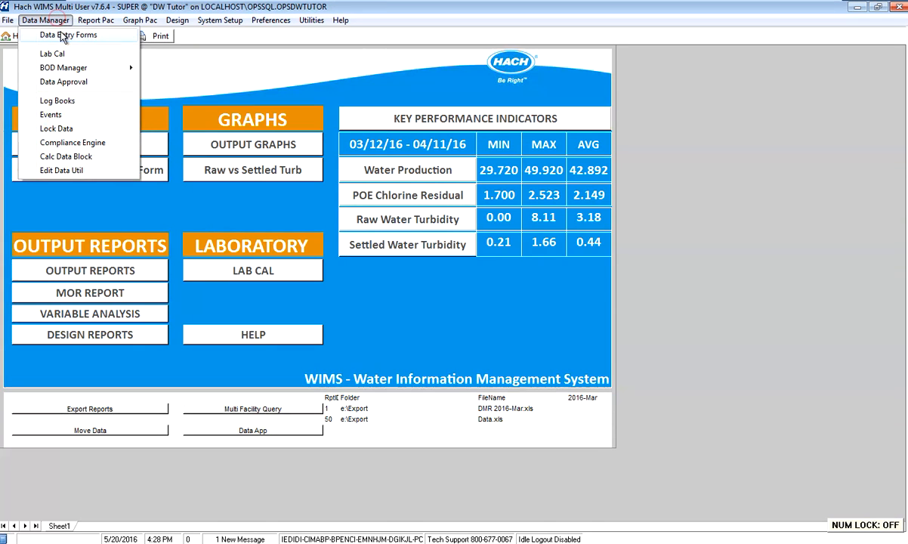
click(68, 34)
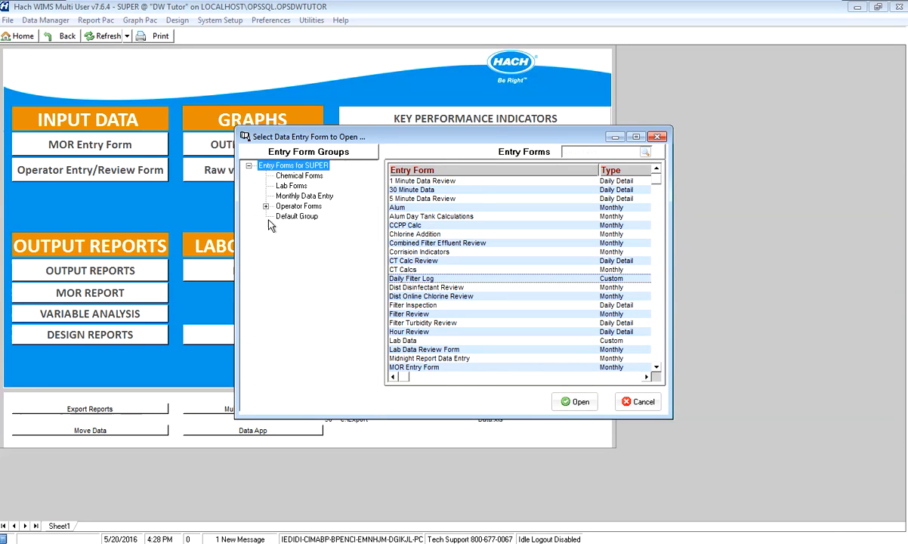
click(266, 205)
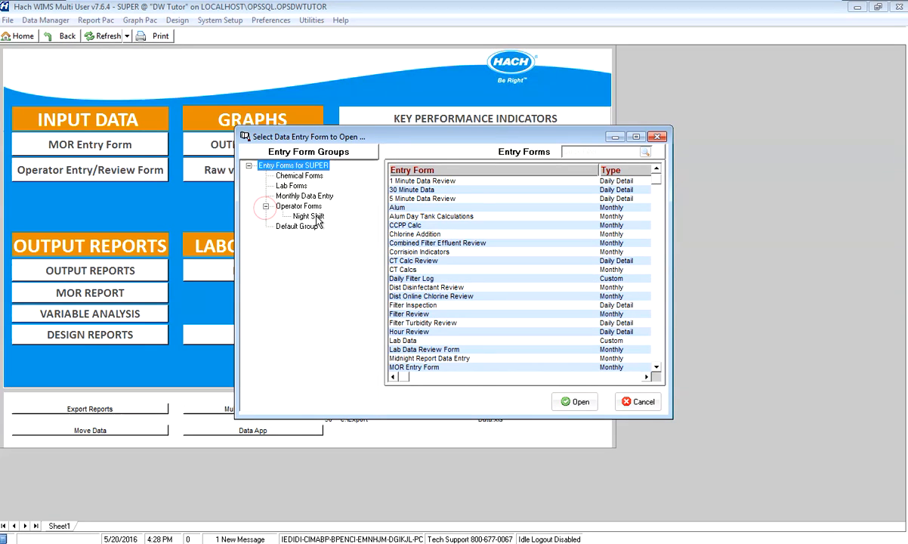
click(309, 216)
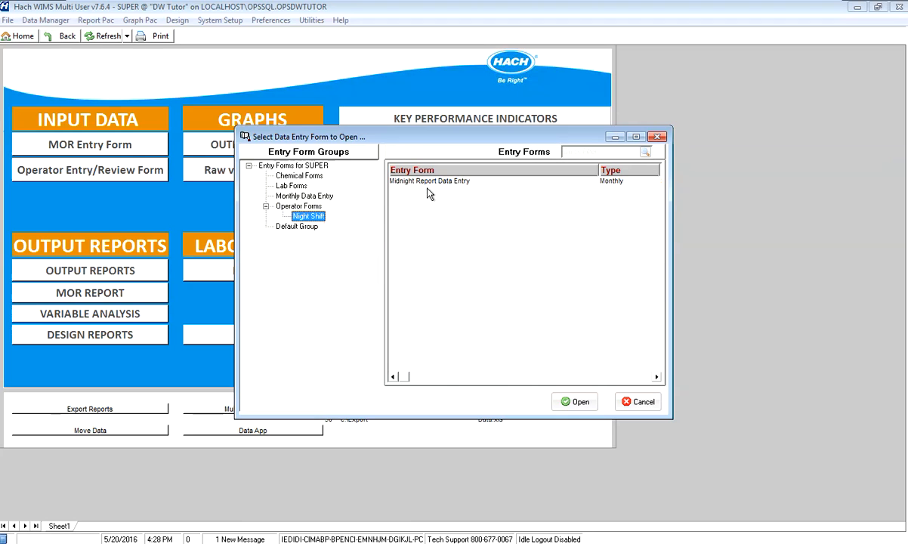
mouse_move(451, 187)
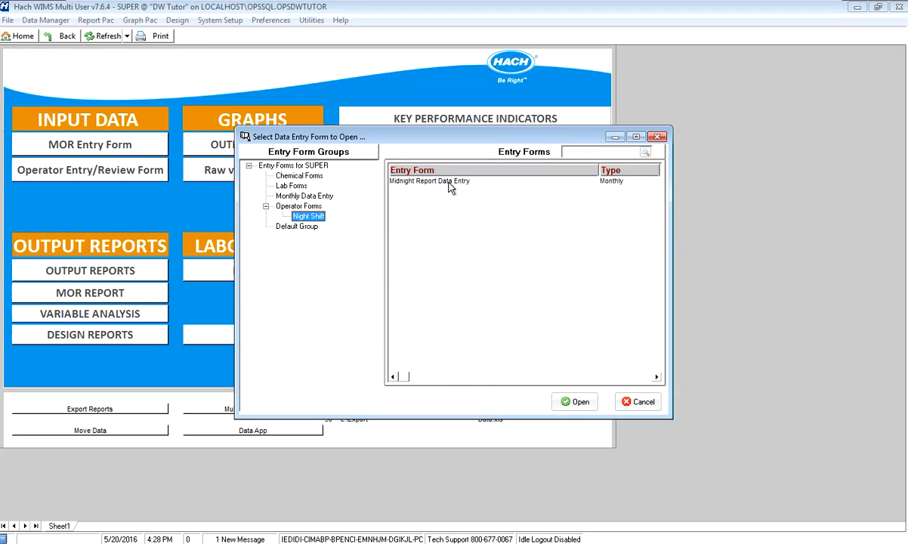
- Open the Lab Data Review Form from the Lab Forms group
click(290, 186)
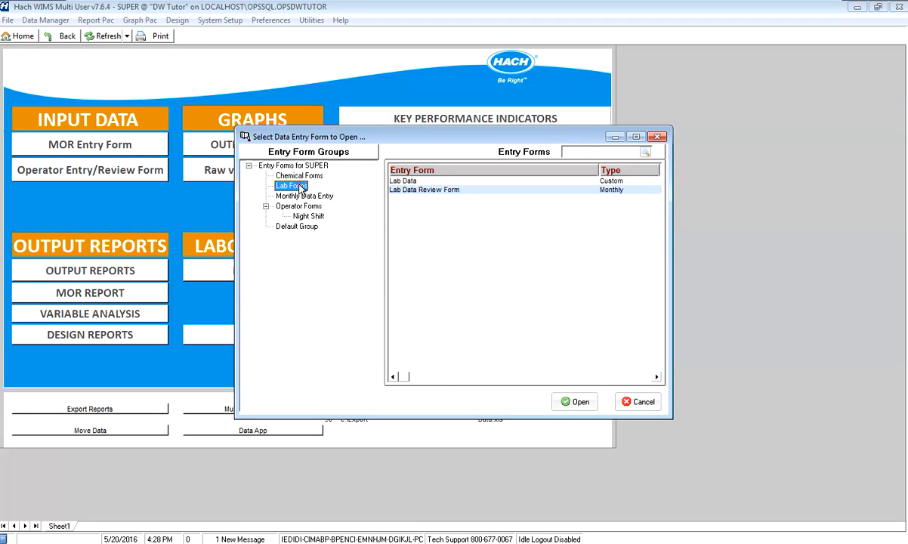
click(423, 191)
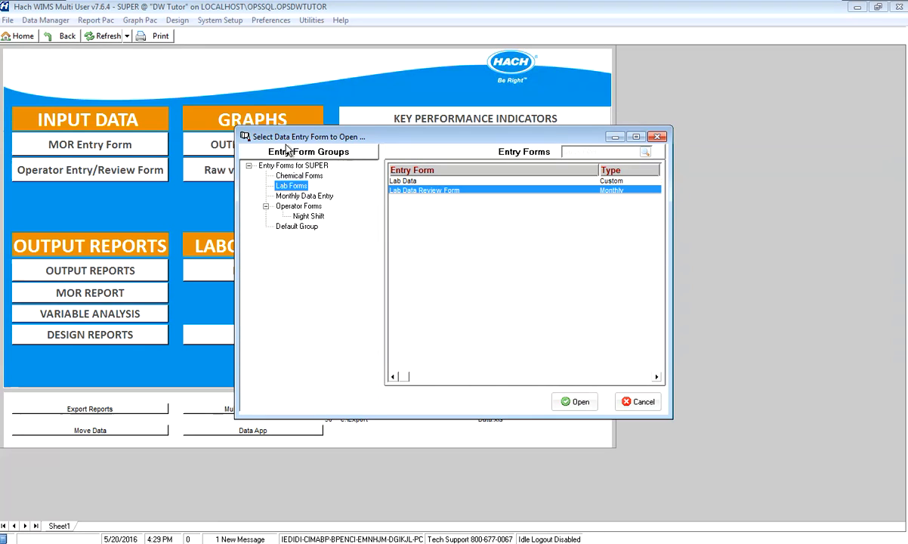
mouse_move(378, 227)
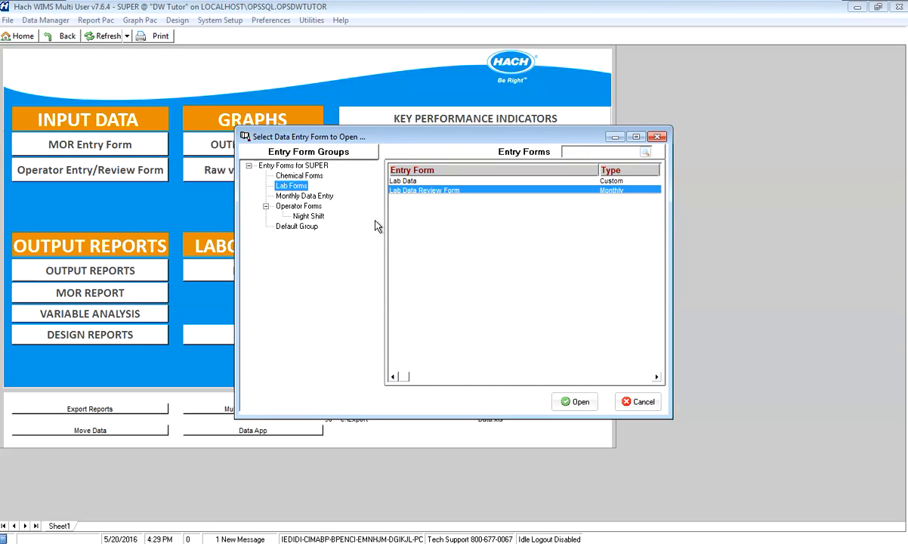
mouse_move(379, 236)
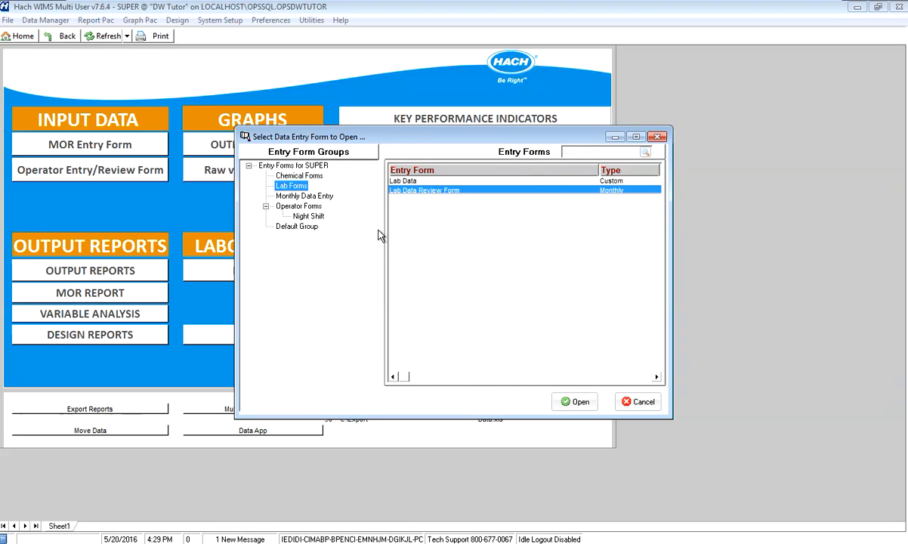
mouse_move(341, 173)
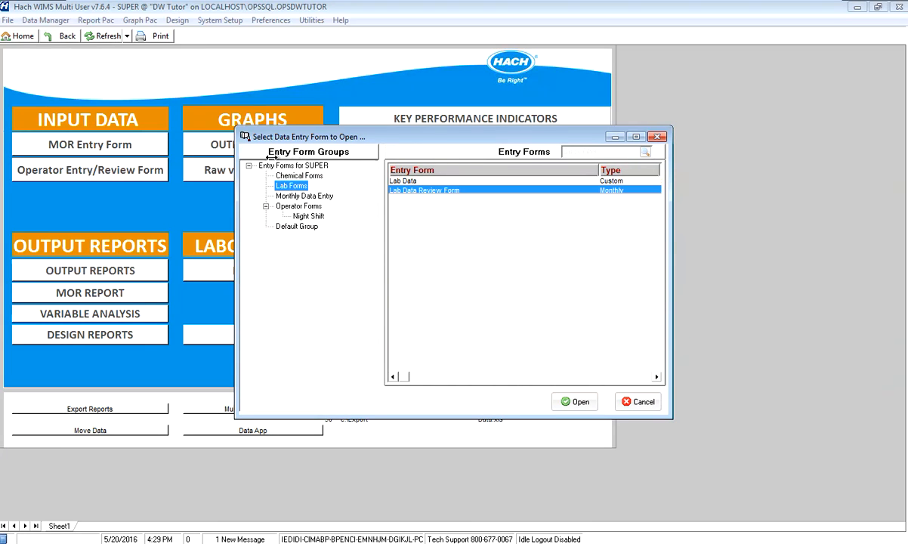
mouse_move(290, 251)
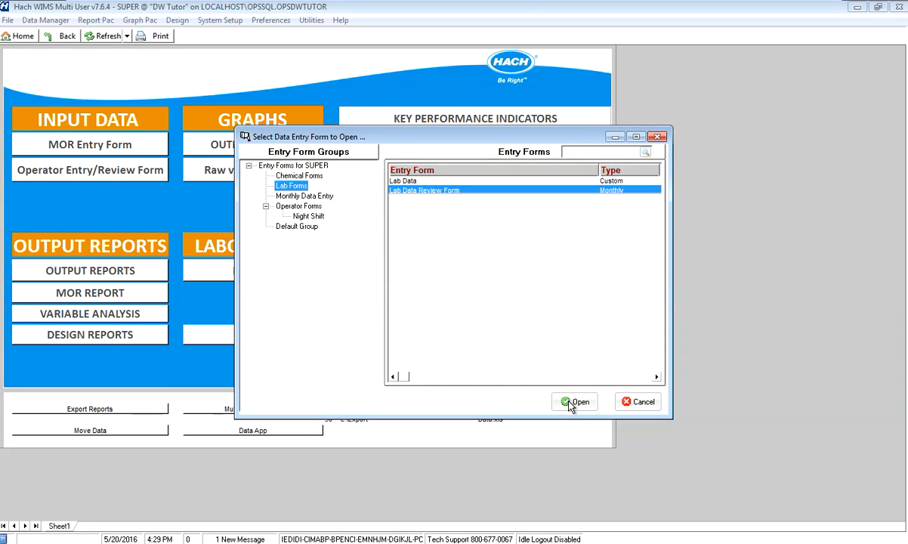
click(574, 402)
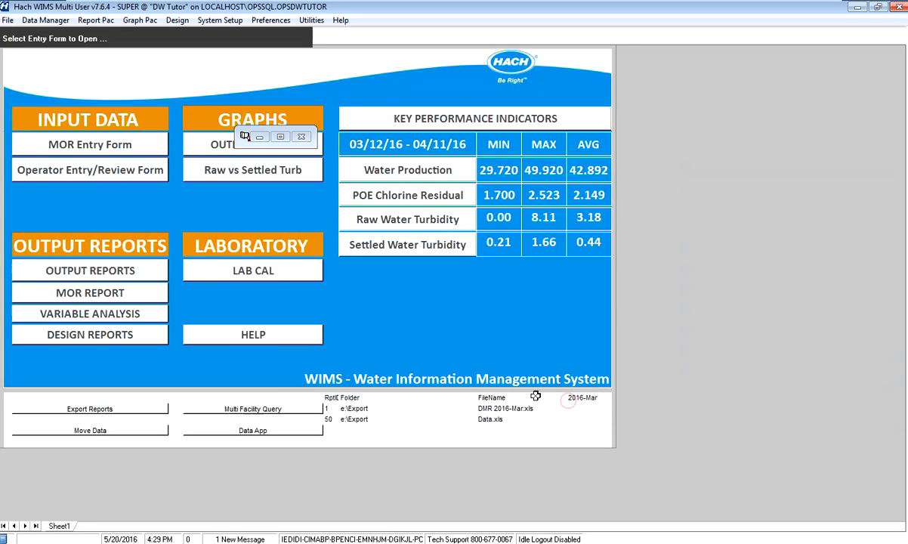
- Let the Lab Data Review Form load with its May 2016 lab results
click(89, 170)
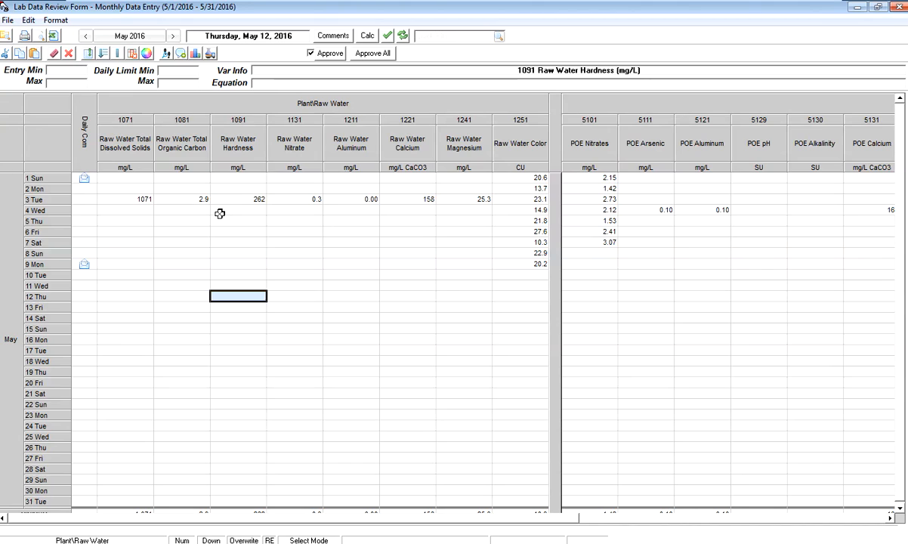
mouse_move(236, 210)
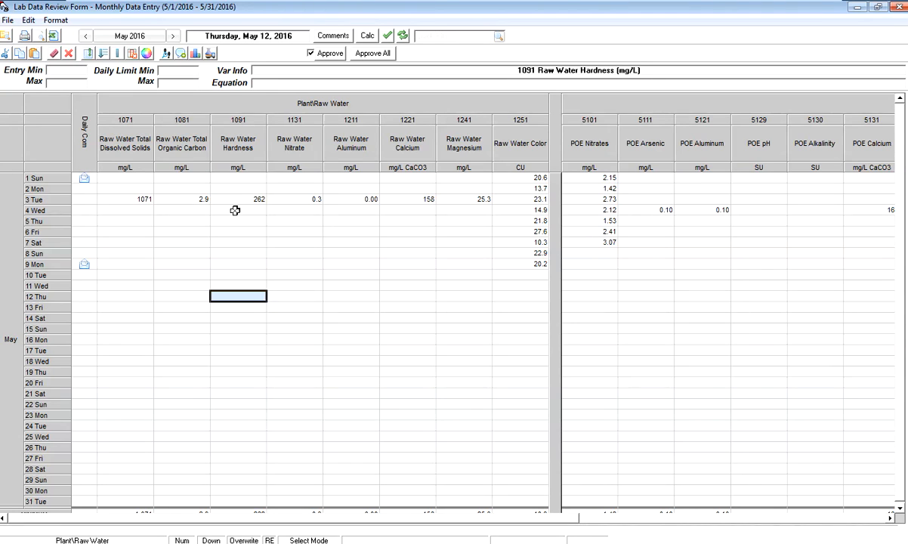